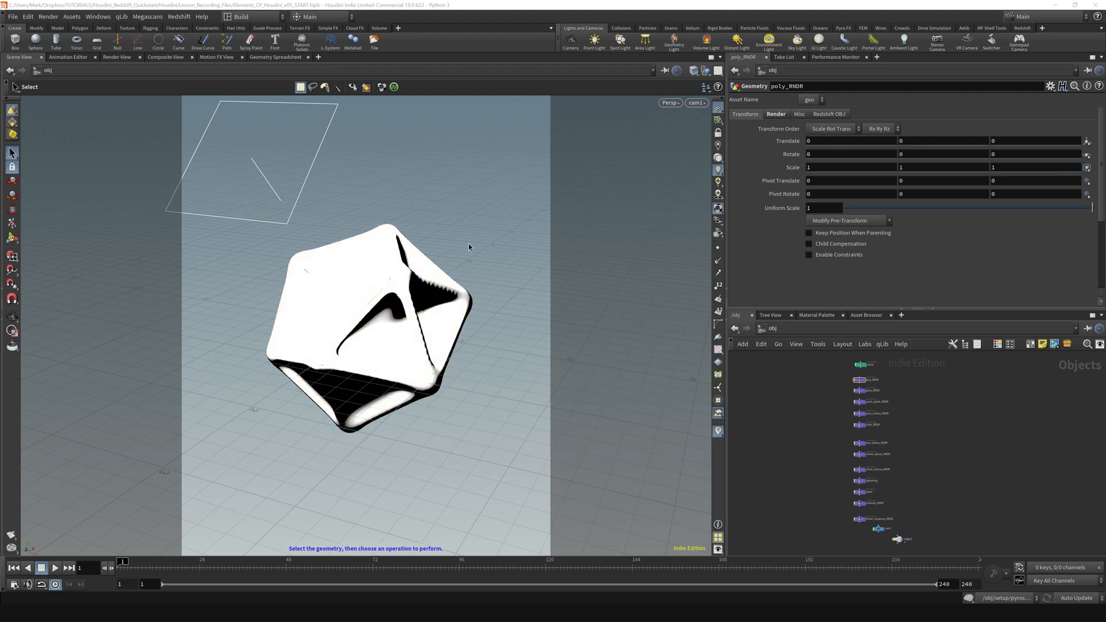
{"action": "mouse_move", "coordinate": [340, 123]}
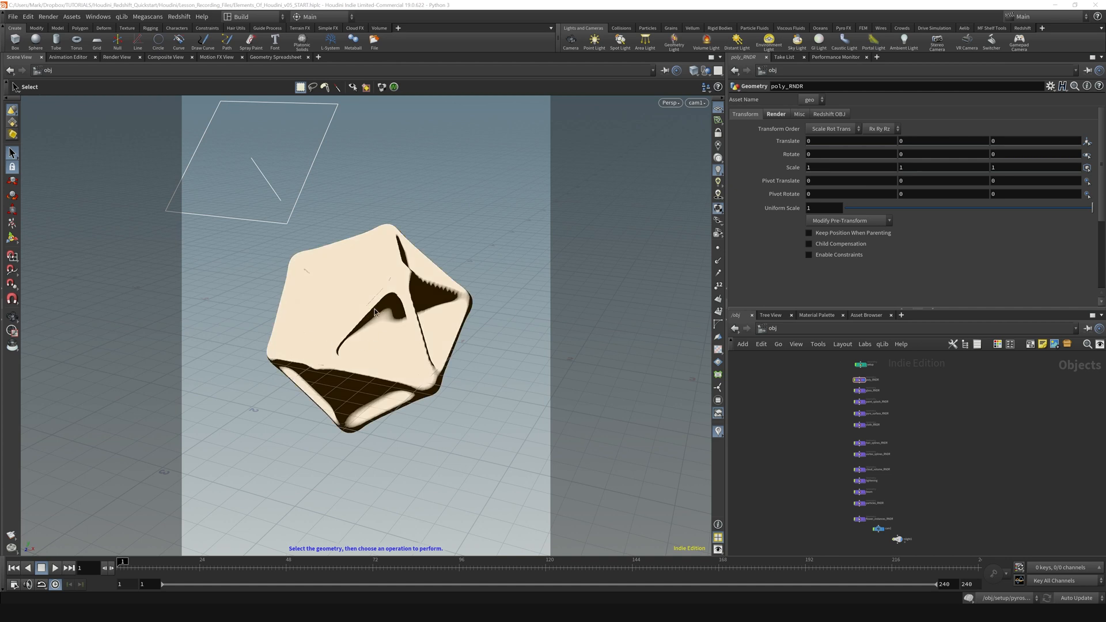
{"action": "mouse_move", "coordinate": [386, 329]}
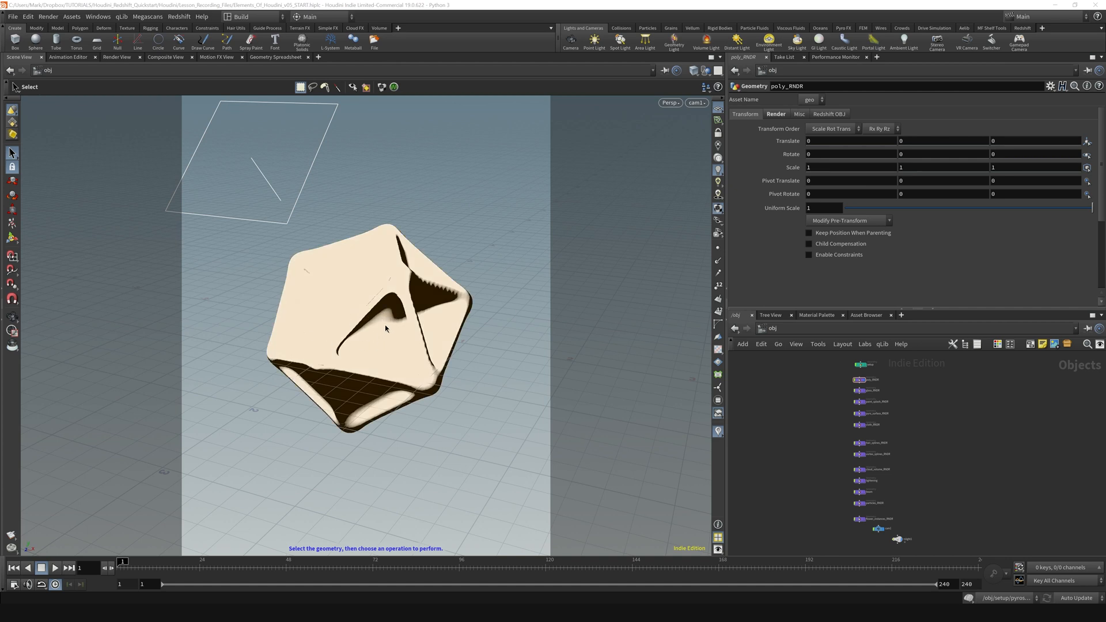
{"action": "mouse_move", "coordinate": [378, 332]}
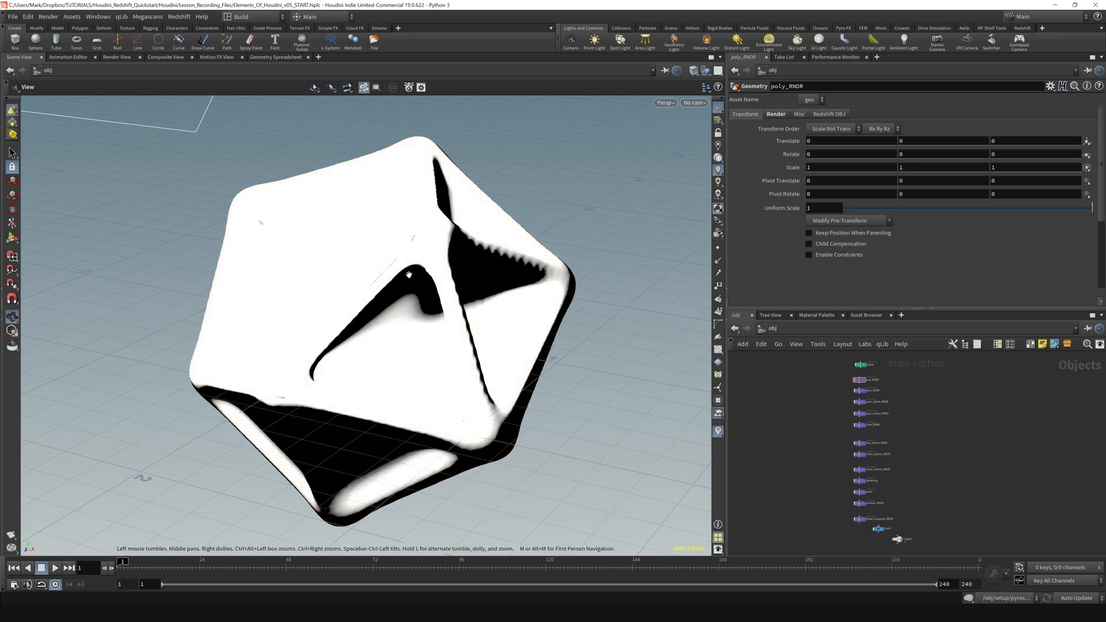
- Orbit around the cream icosahedron with Space-drags and dolly in closer to it
{"action": "left_click_drag", "start_coordinate": [407, 273], "coordinate": [380, 303]}
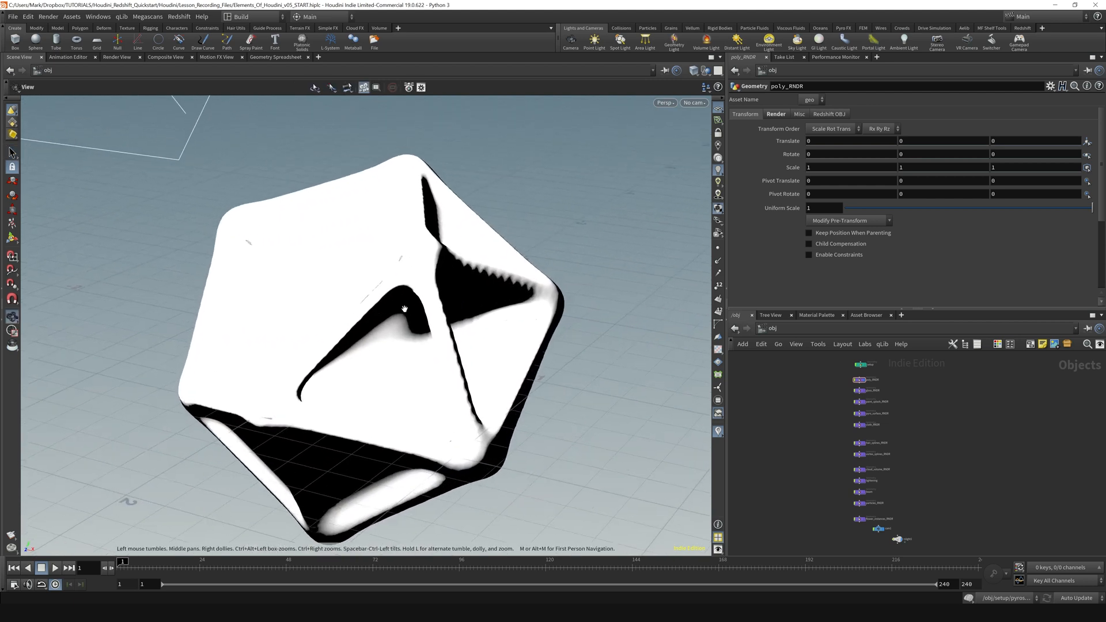
{"action": "left_click_drag", "start_coordinate": [404, 308], "coordinate": [254, 347]}
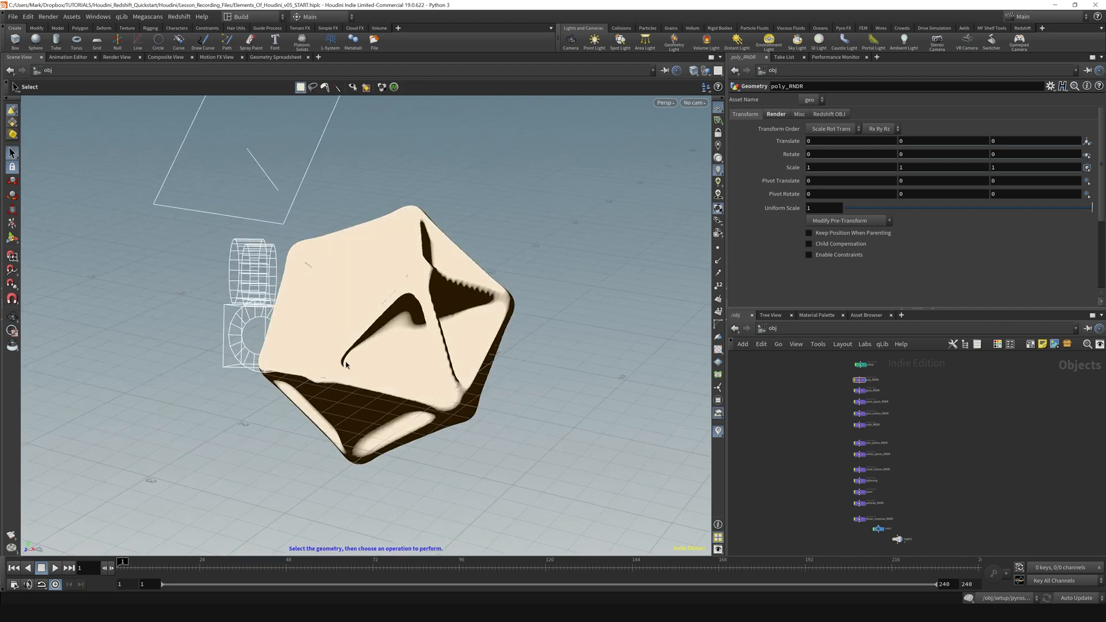
{"action": "mouse_move", "coordinate": [390, 318]}
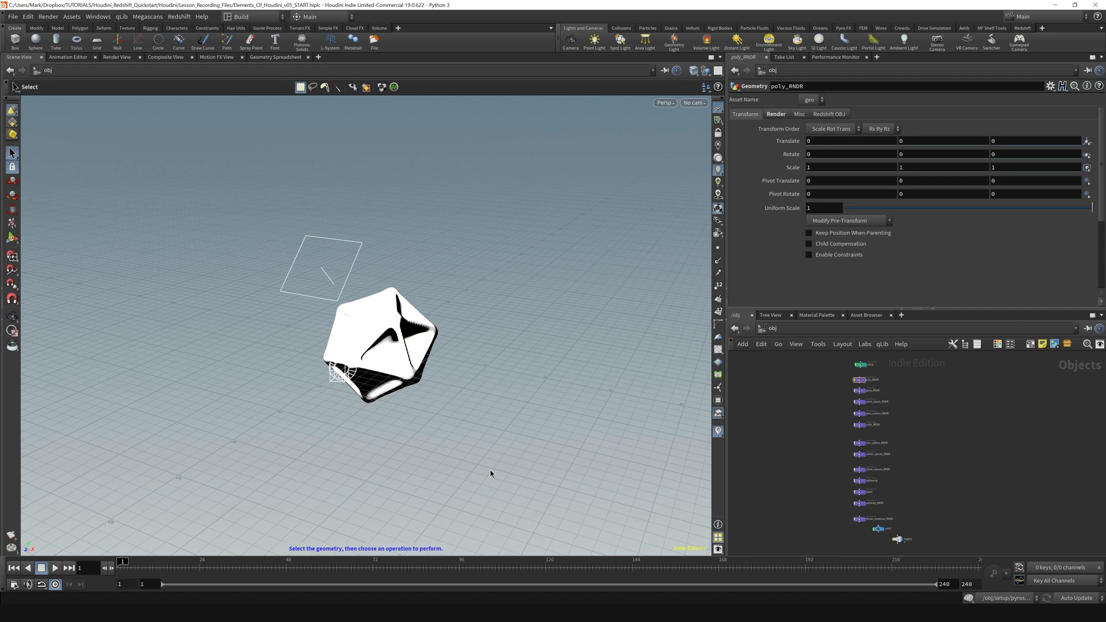
- Select the rslight1 area light, then cam1 to show its 100 mm, 1920×2400 lens settings
{"action": "left_click", "coordinate": [318, 276]}
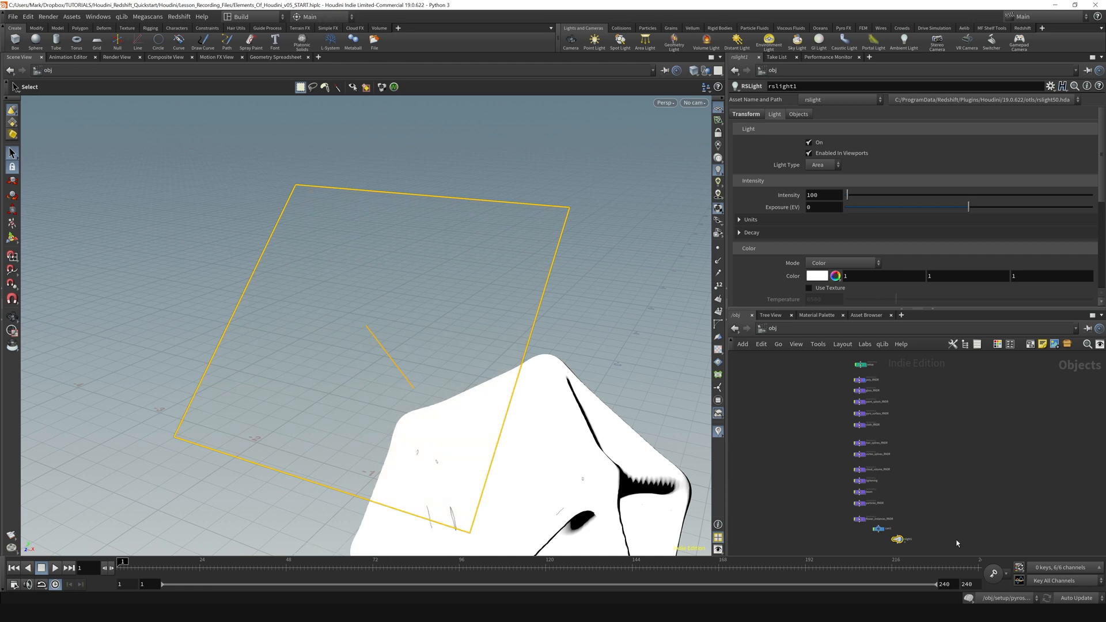
{"action": "left_click", "coordinate": [877, 530]}
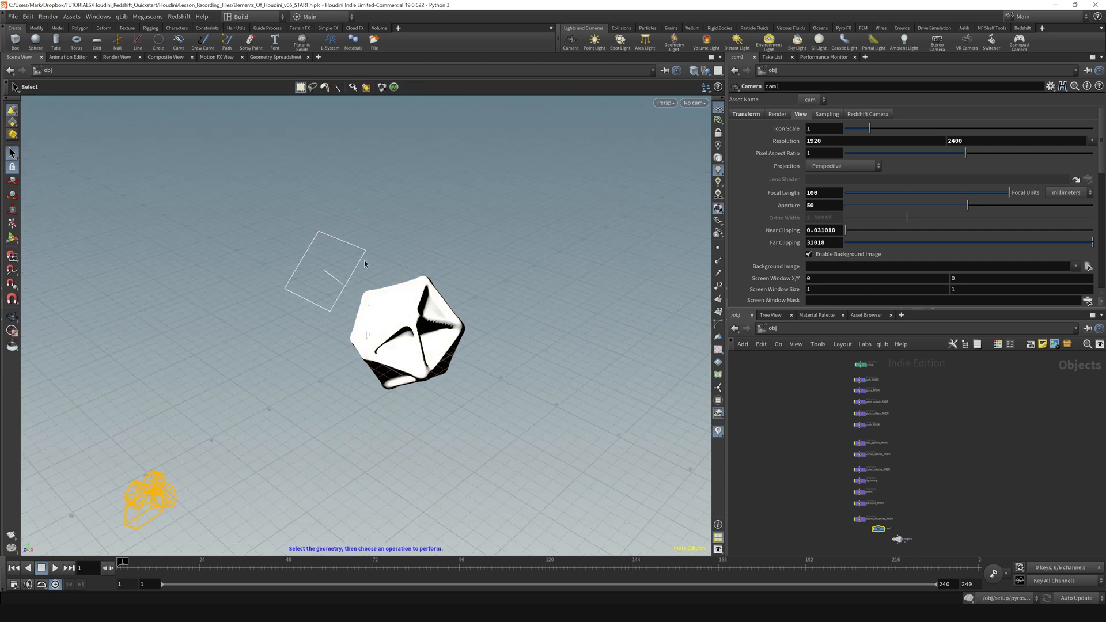
{"action": "mouse_move", "coordinate": [235, 430]}
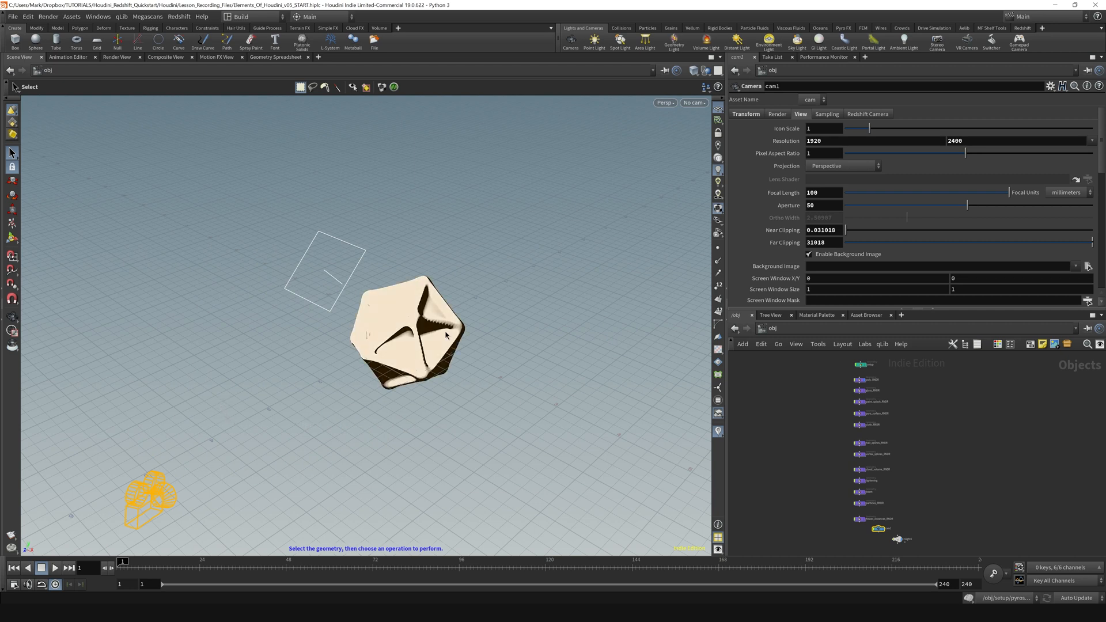
{"action": "mouse_move", "coordinate": [395, 312]}
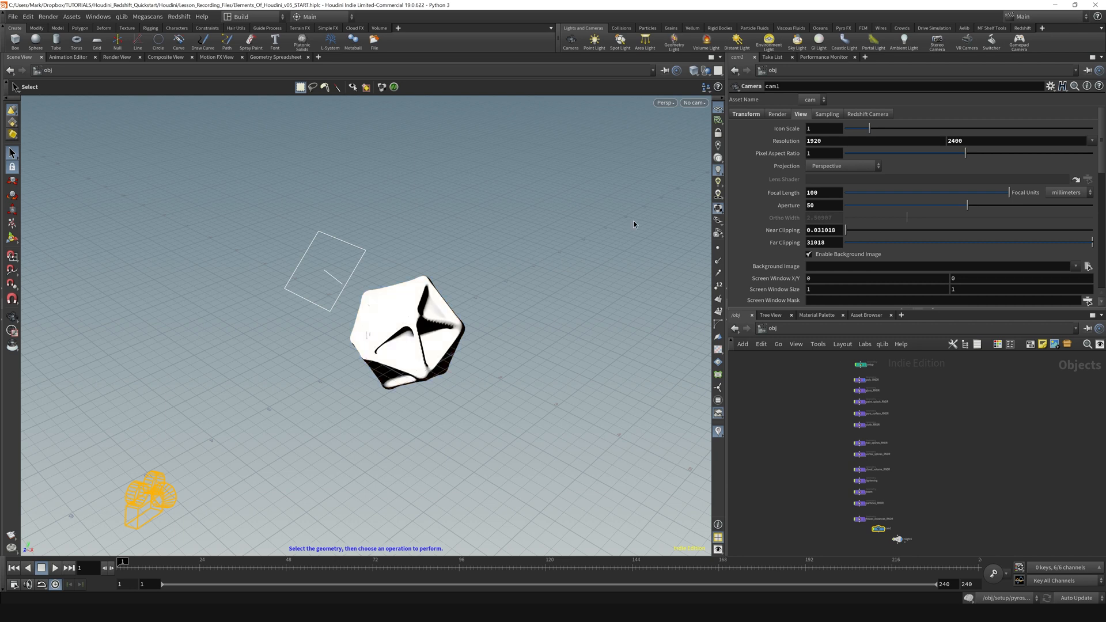
{"action": "left_click", "coordinate": [719, 70]}
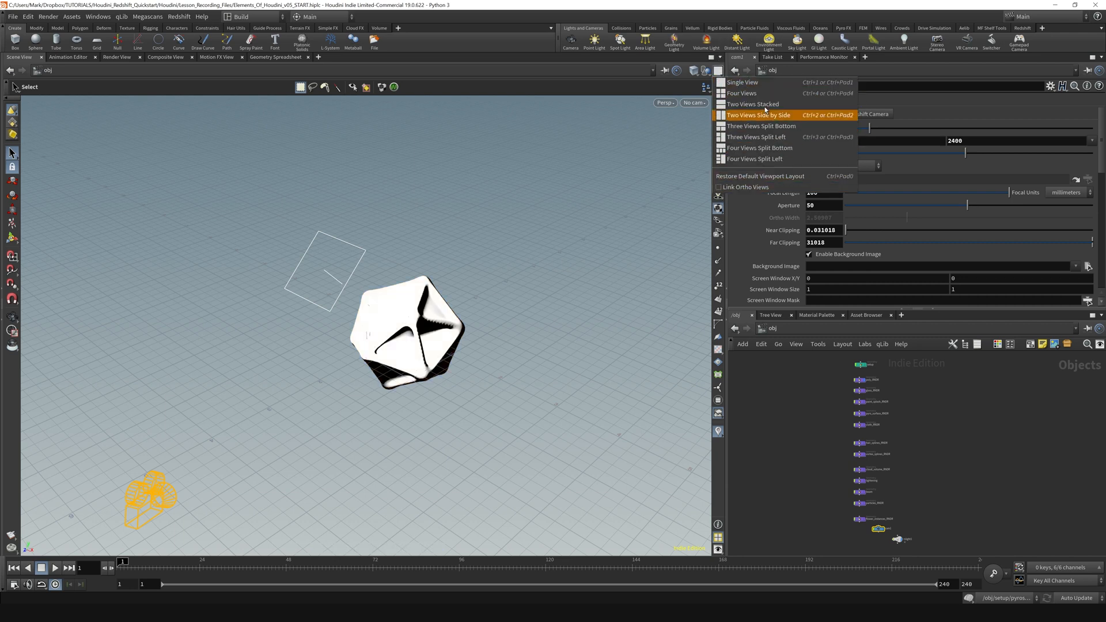
{"action": "mouse_move", "coordinate": [748, 93]}
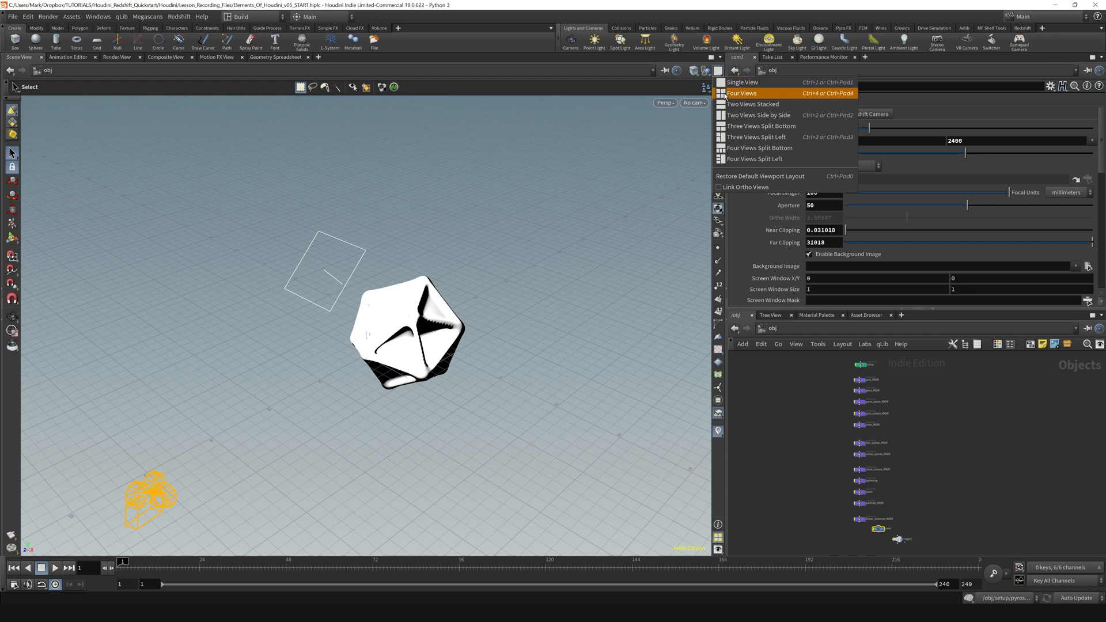
{"action": "left_click", "coordinate": [743, 92]}
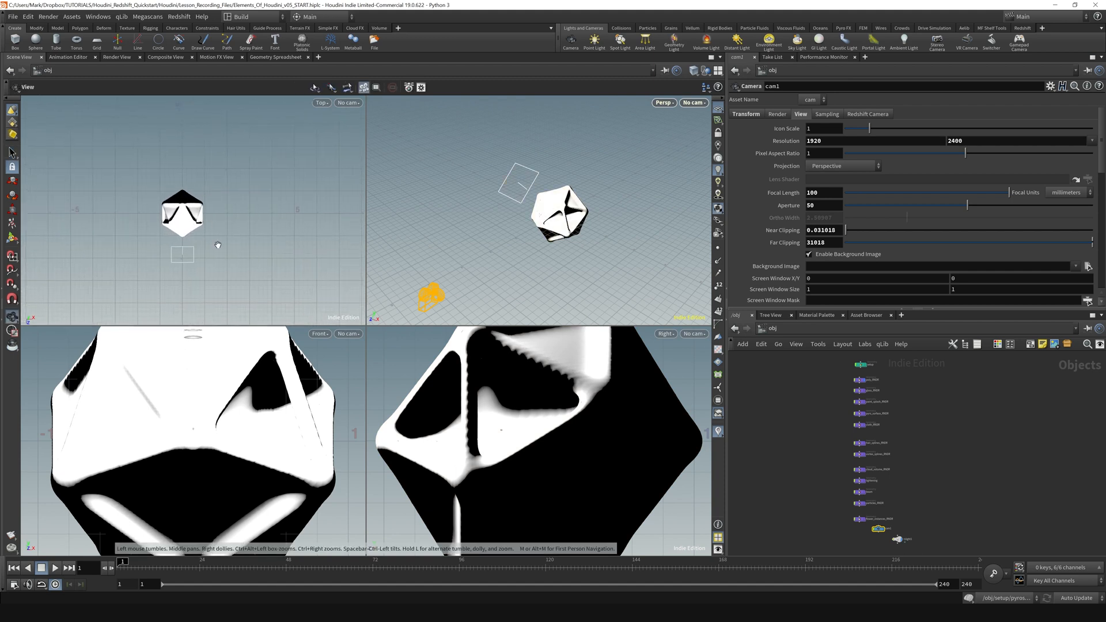
{"action": "left_click", "coordinate": [695, 70]}
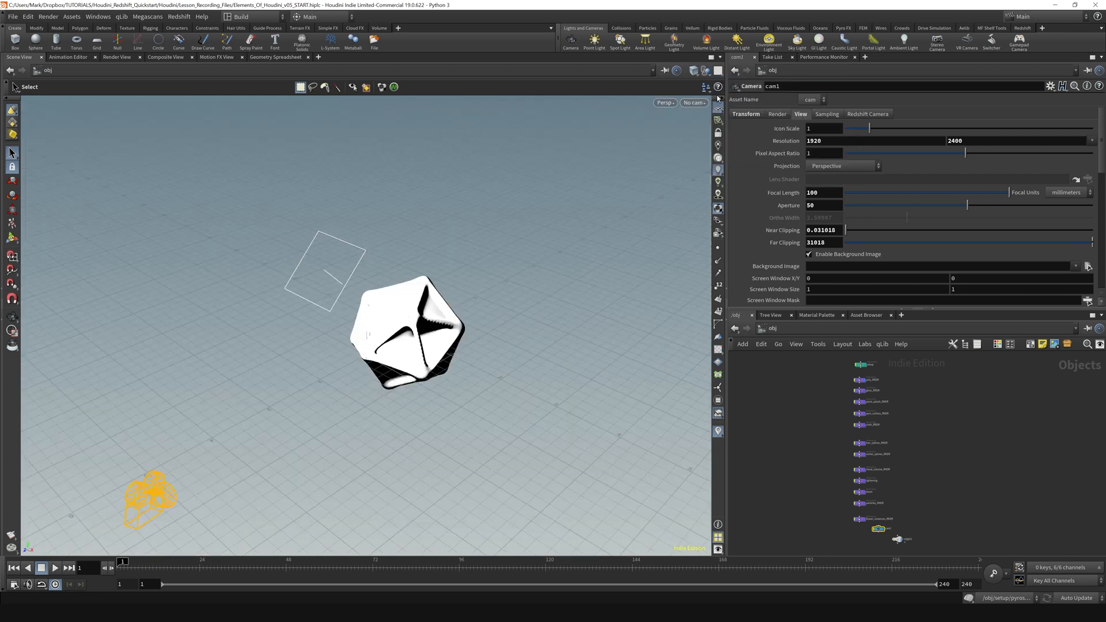
{"action": "left_click", "coordinate": [325, 271]}
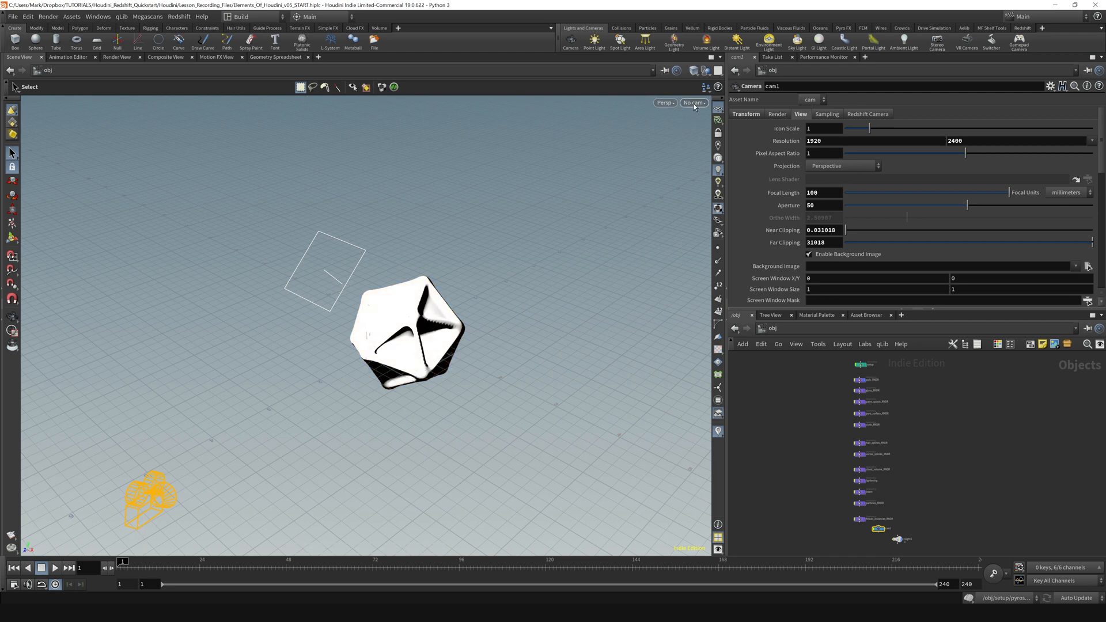
- Set the viewport to Top, then Front orthographic view, and pick cam1 from the camera menu
{"action": "left_click", "coordinate": [663, 103]}
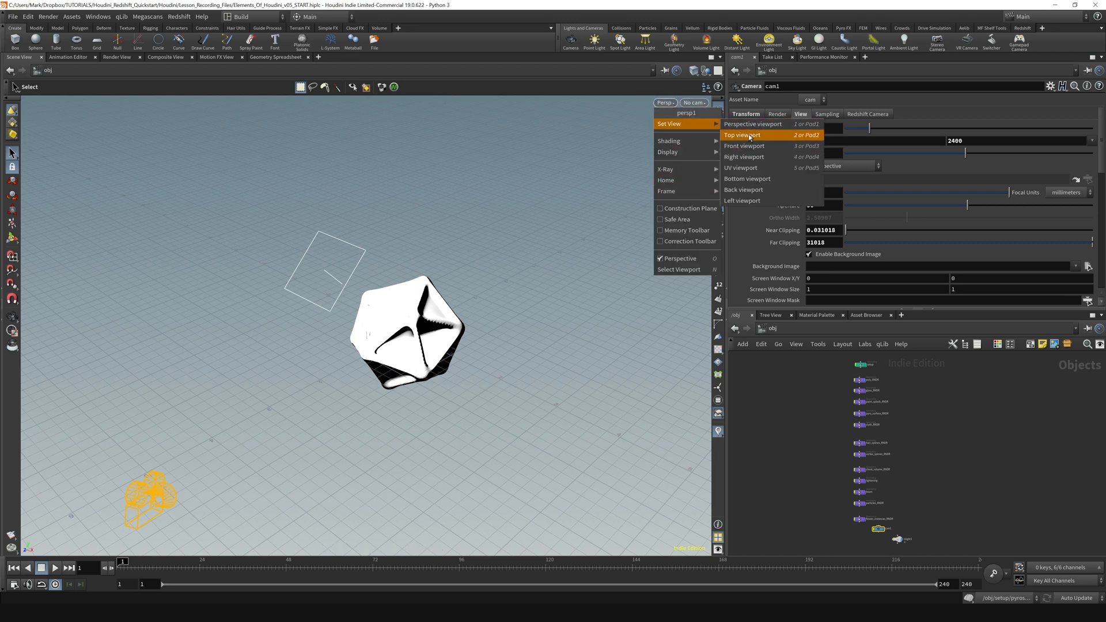
{"action": "left_click", "coordinate": [741, 134]}
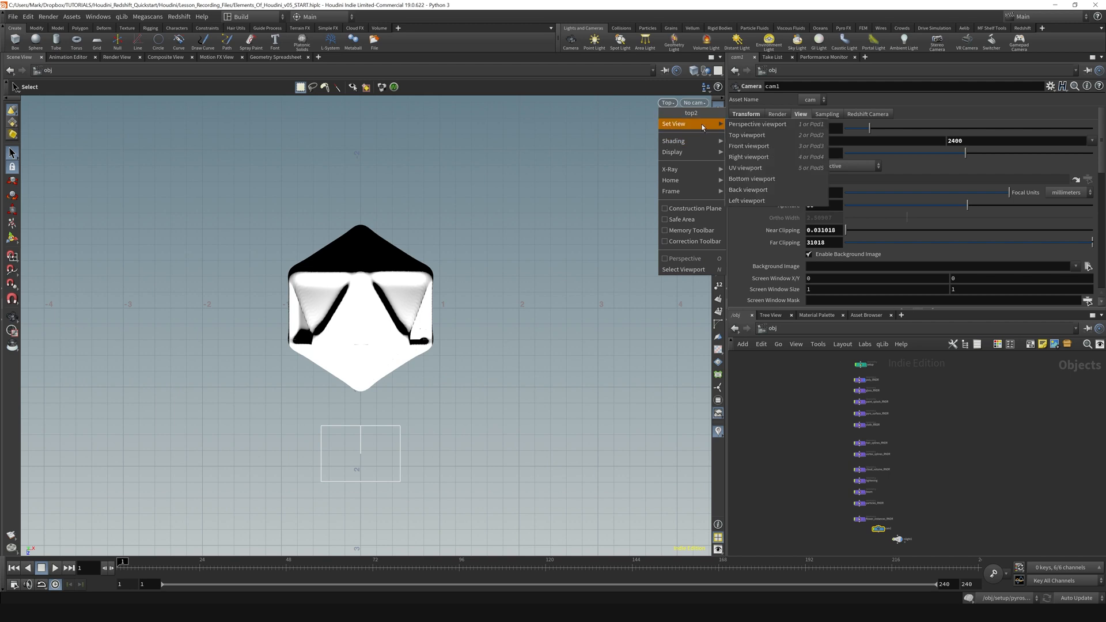
{"action": "left_click", "coordinate": [748, 145]}
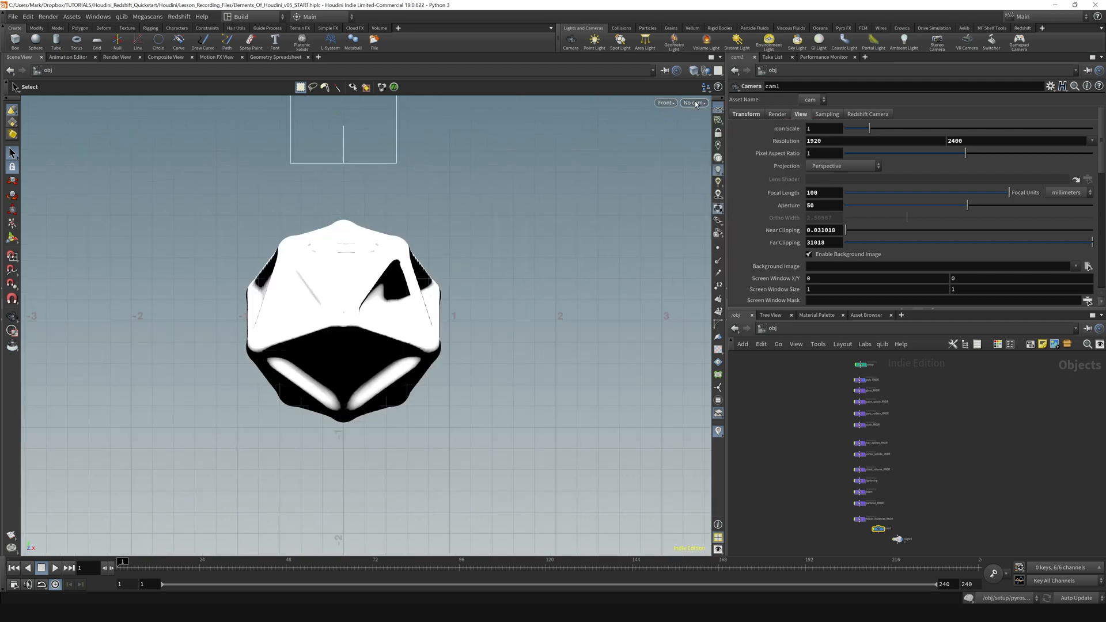
{"action": "left_click", "coordinate": [692, 102]}
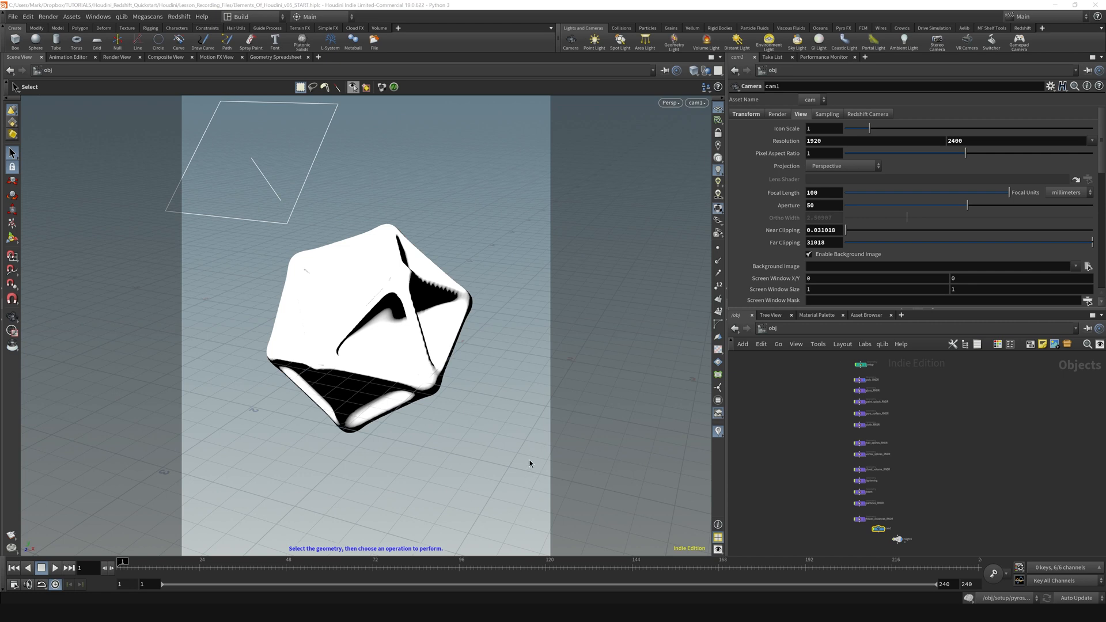
{"action": "mouse_move", "coordinate": [574, 138]}
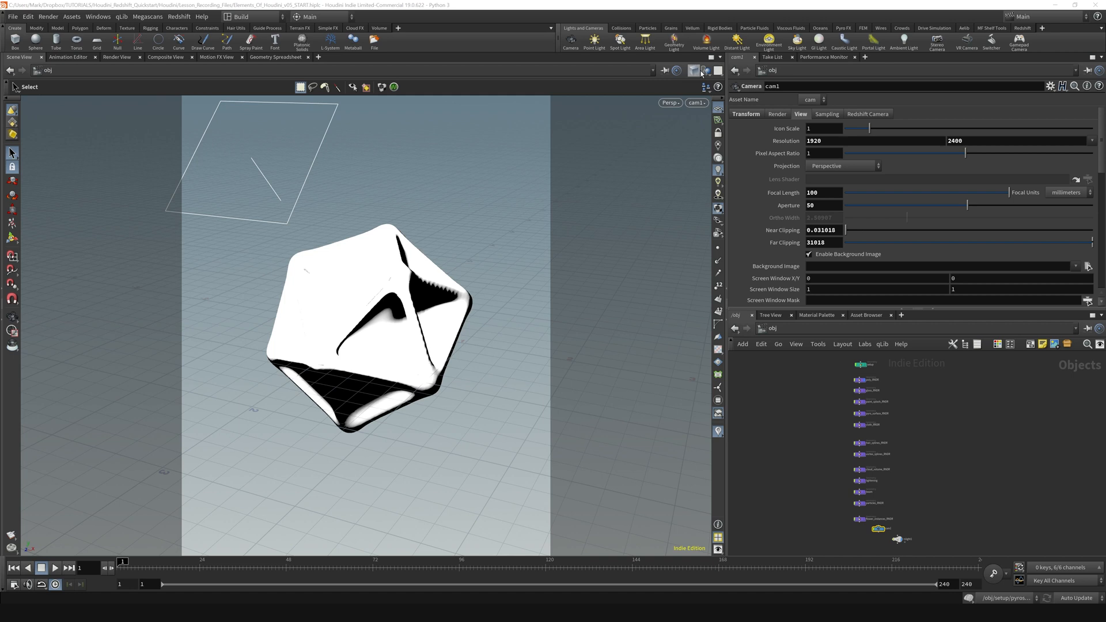
- Switch shading to Wireframe, then Smooth Wire Shaded, and open the Ghost Other Objects menu
{"action": "left_click", "coordinate": [694, 70]}
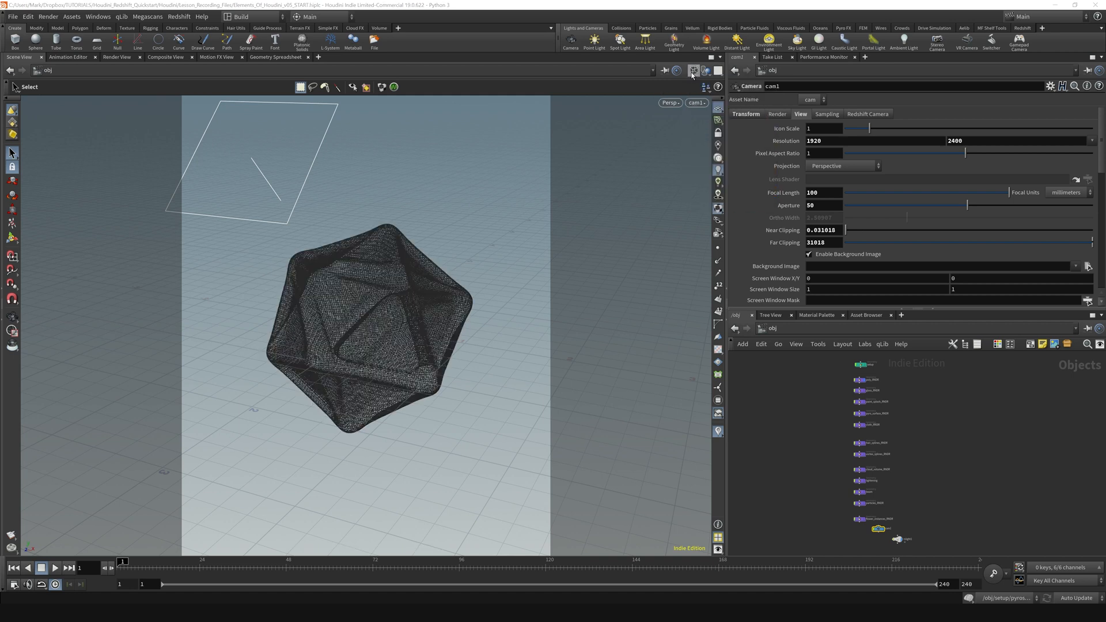
{"action": "left_click", "coordinate": [716, 69]}
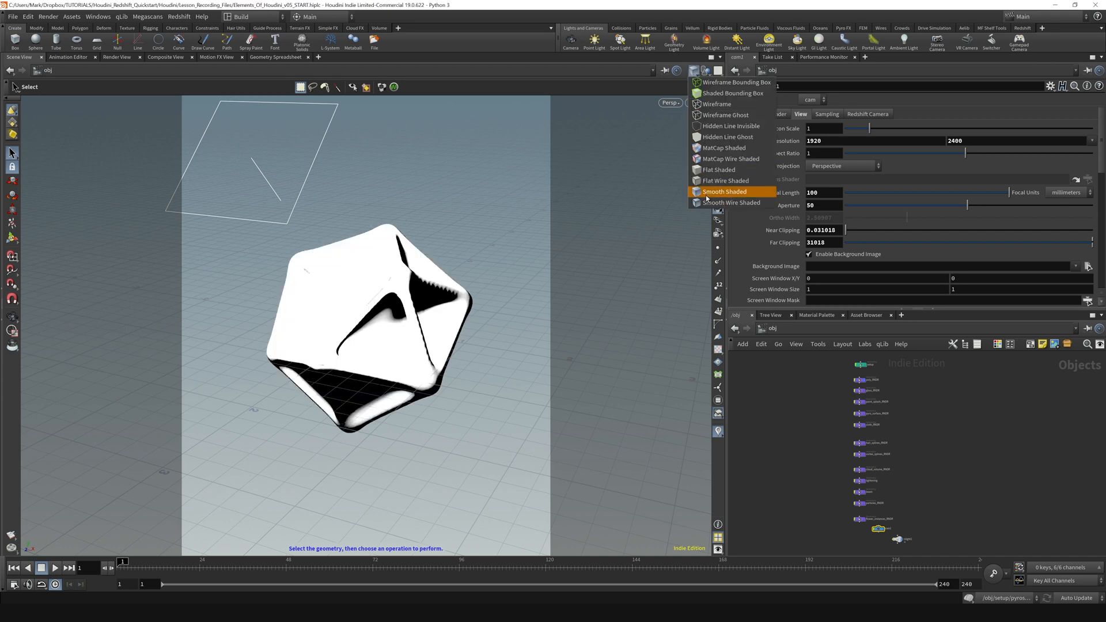
{"action": "left_click", "coordinate": [730, 202]}
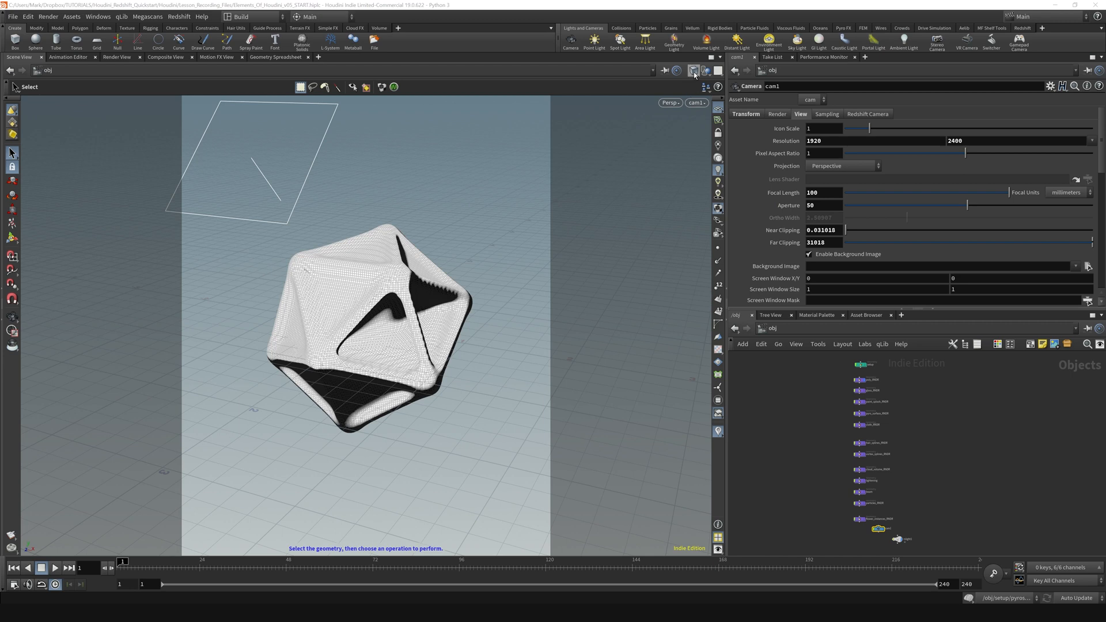
{"action": "left_click", "coordinate": [704, 70]}
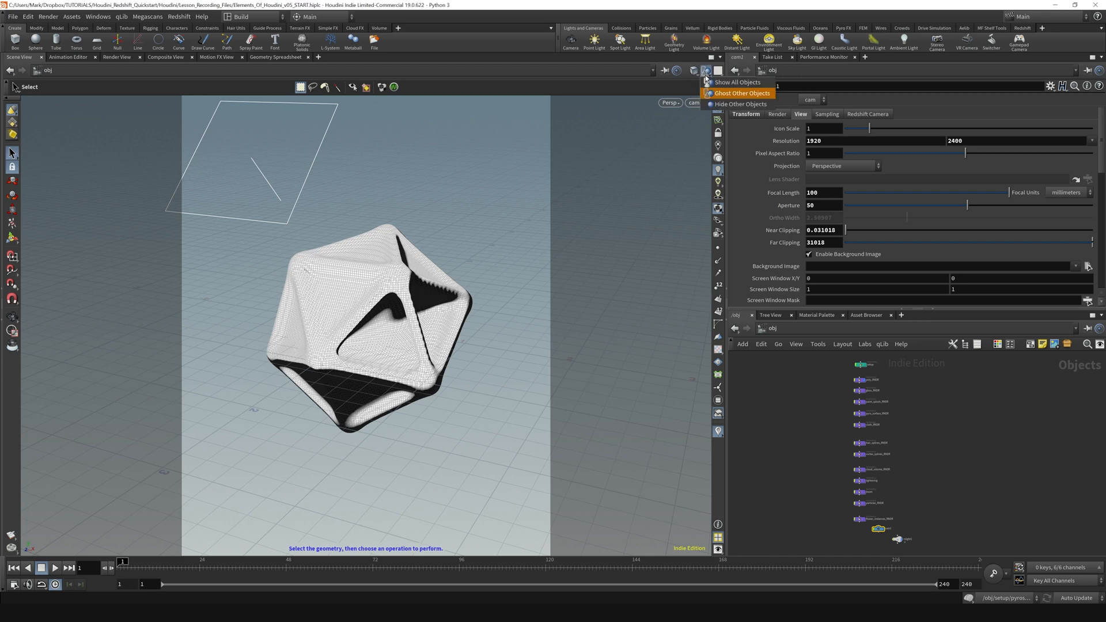
{"action": "mouse_move", "coordinate": [738, 82]}
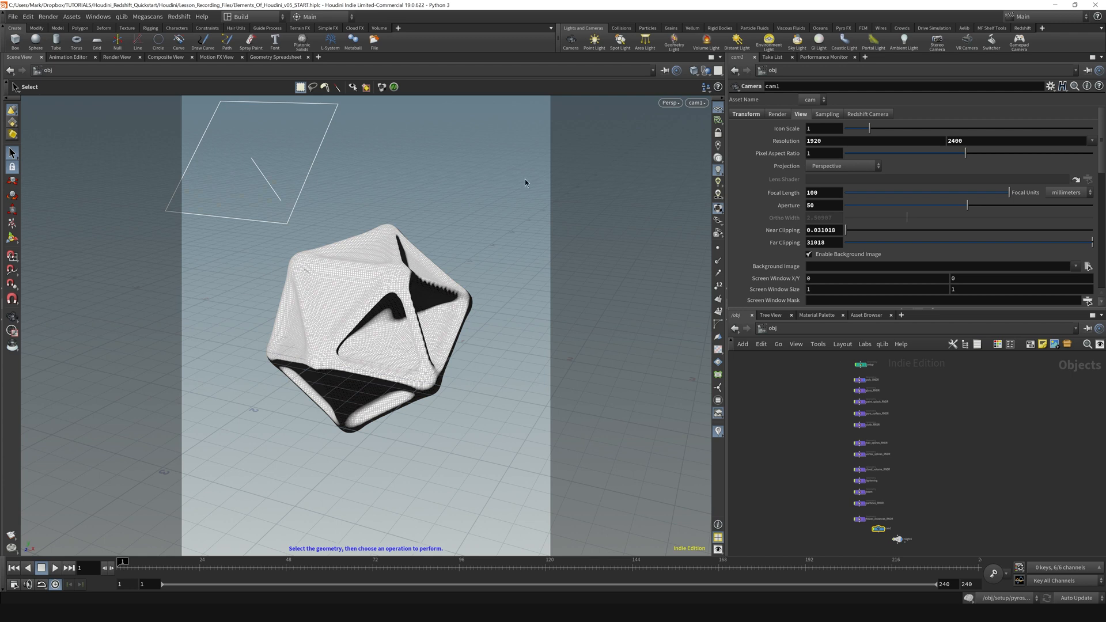
{"action": "mouse_move", "coordinate": [484, 315]}
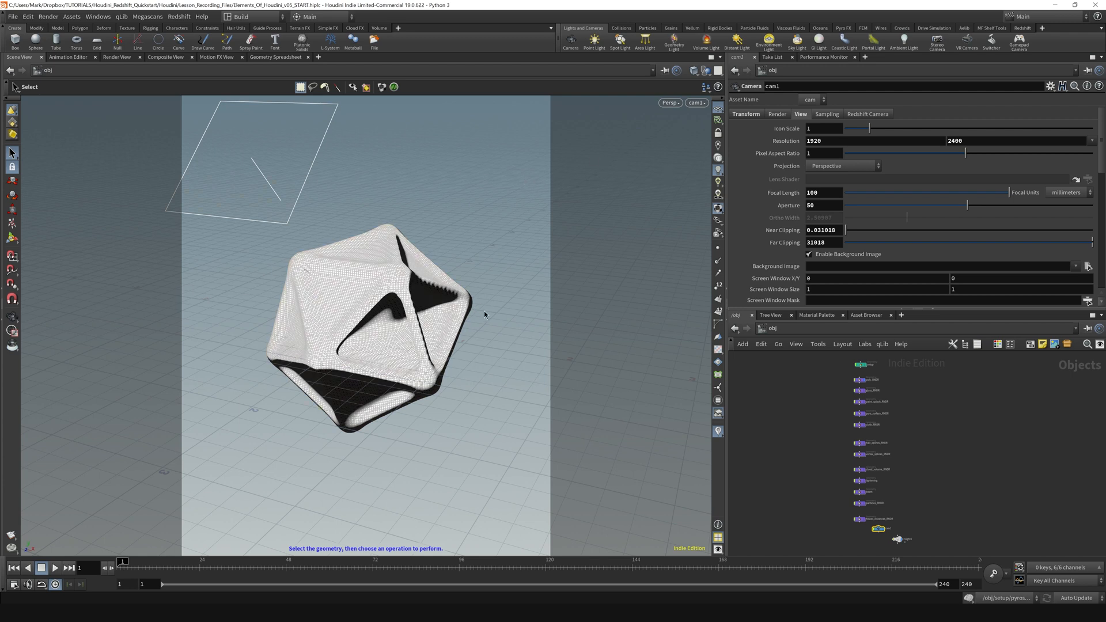
{"action": "mouse_move", "coordinate": [684, 236]}
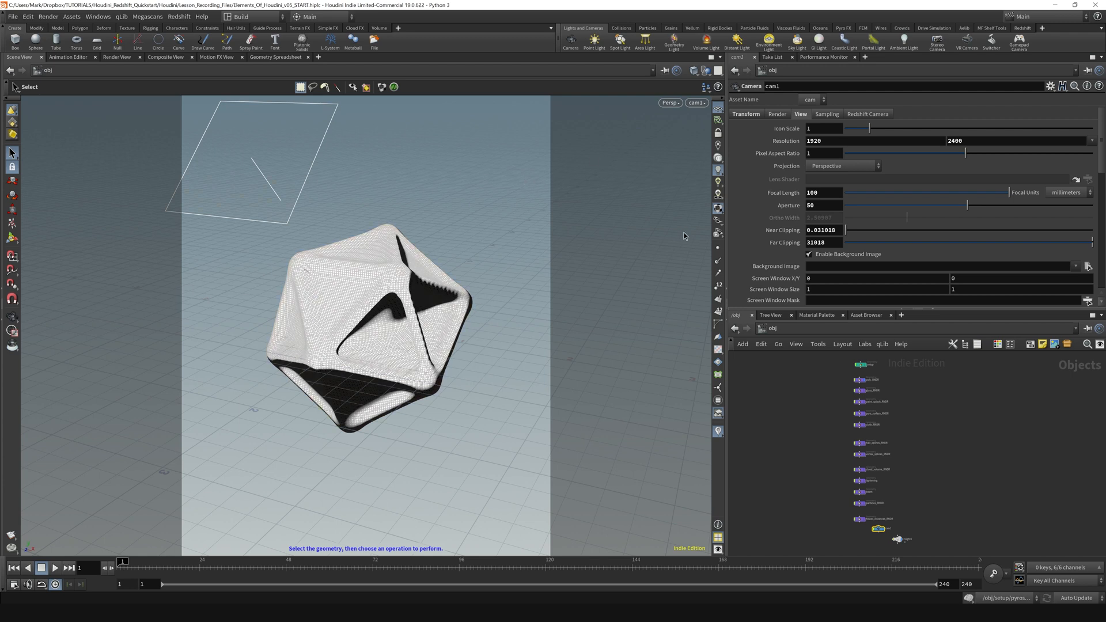
{"action": "left_click", "coordinate": [718, 208]}
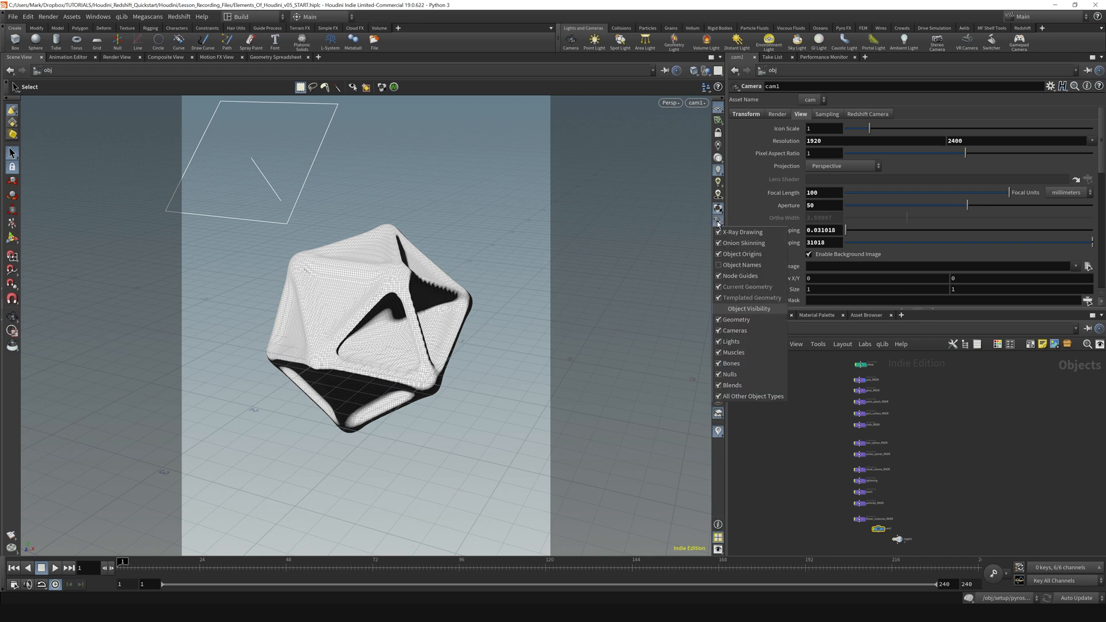
{"action": "mouse_move", "coordinate": [719, 224]}
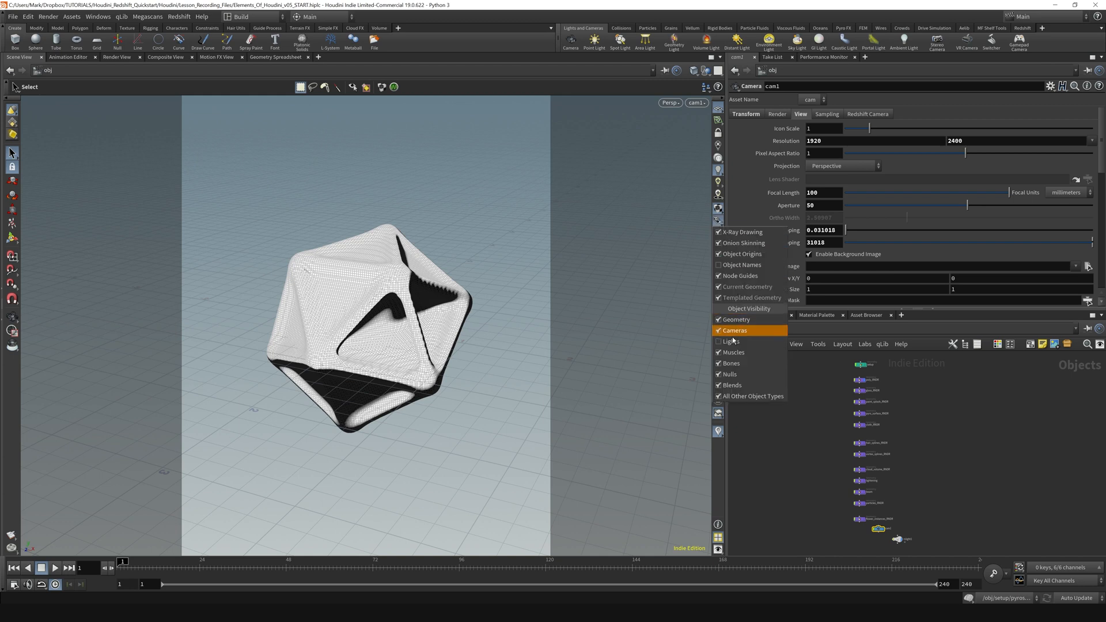
{"action": "left_click", "coordinate": [736, 330]}
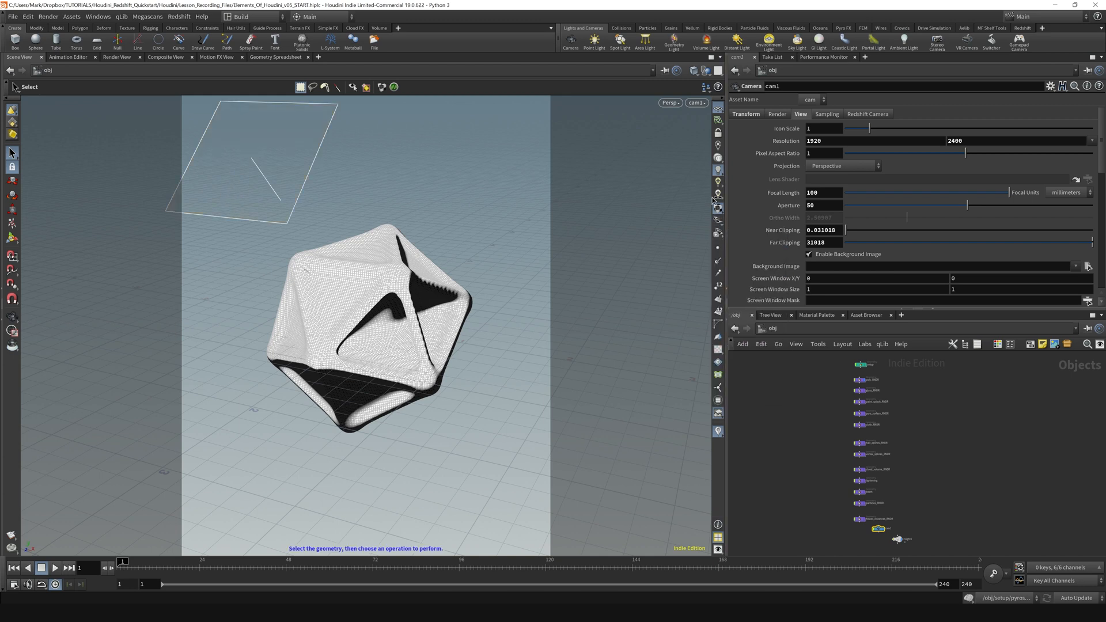